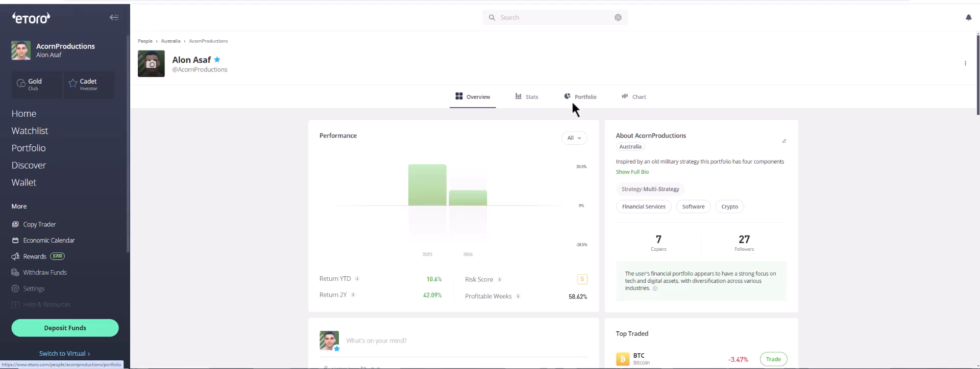
Show the investor's Stats section with monthly performance bars for 2023 and 2024
click(531, 96)
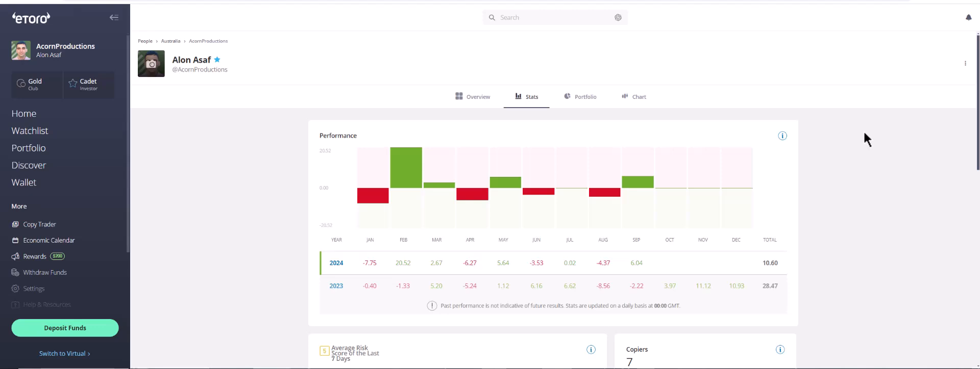
mouse_move(487, 197)
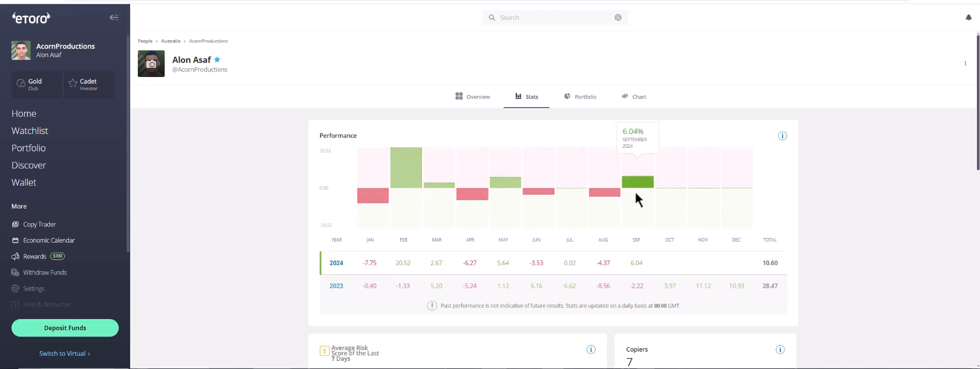
mouse_move(626, 190)
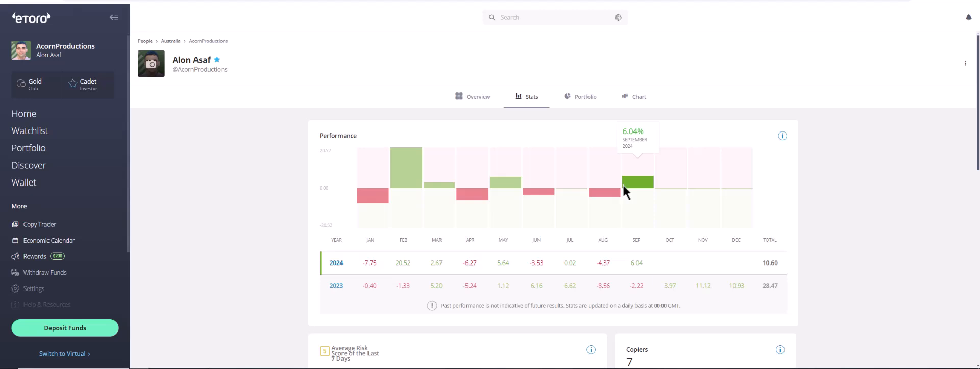
mouse_move(623, 196)
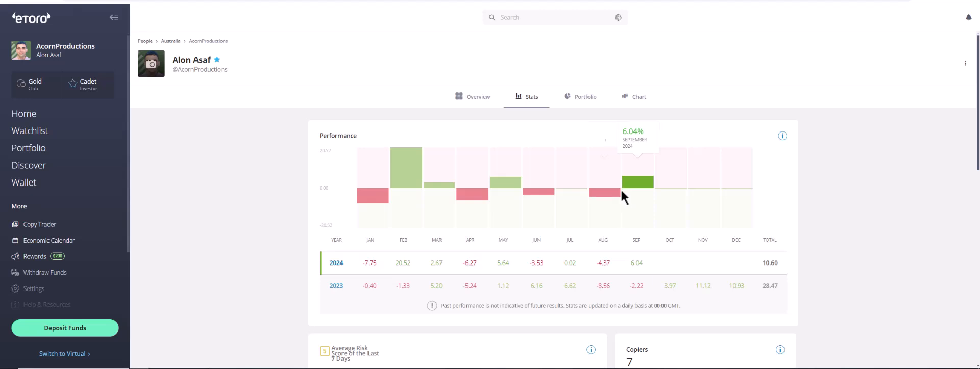
mouse_move(536, 191)
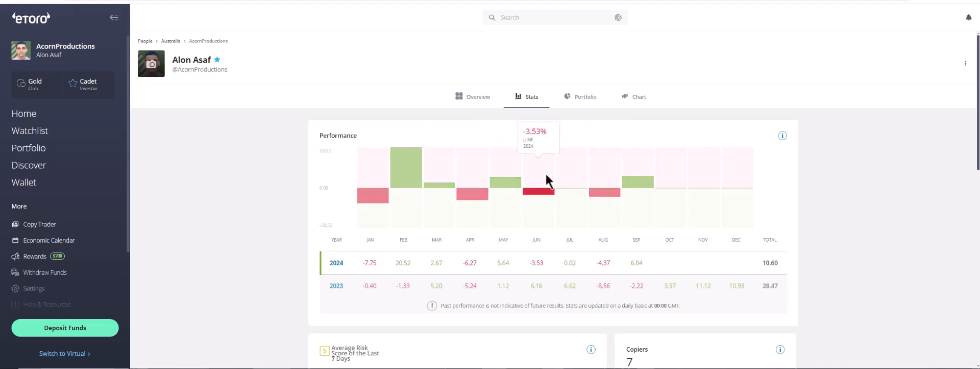
mouse_move(721, 226)
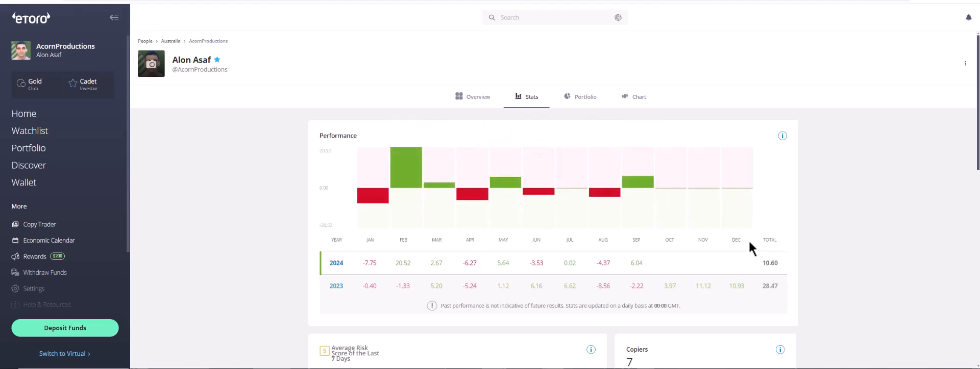
mouse_move(874, 306)
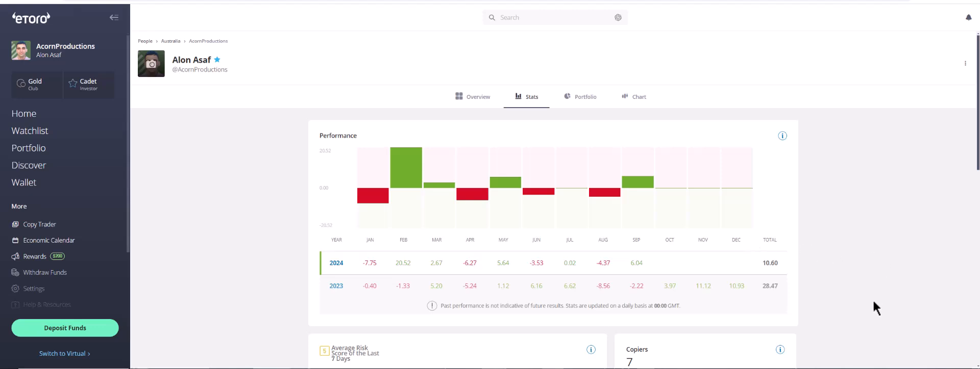
mouse_move(681, 267)
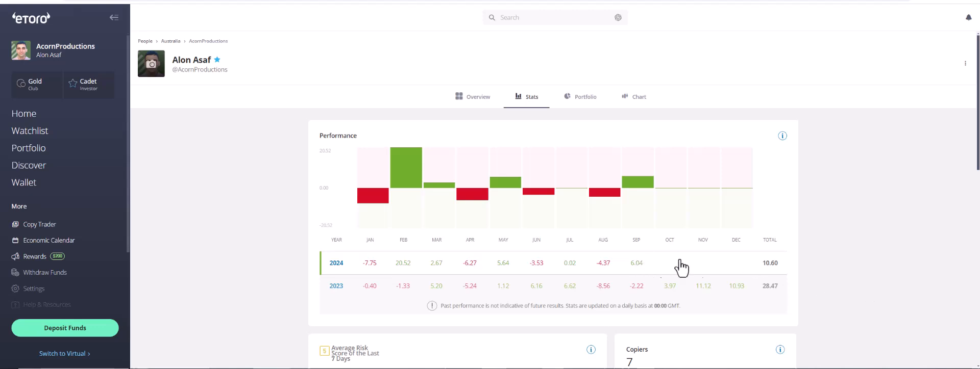
mouse_move(719, 267)
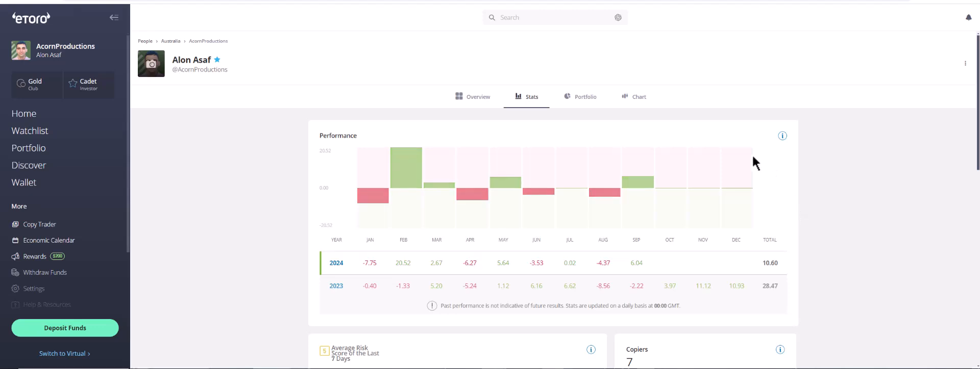
mouse_move(750, 163)
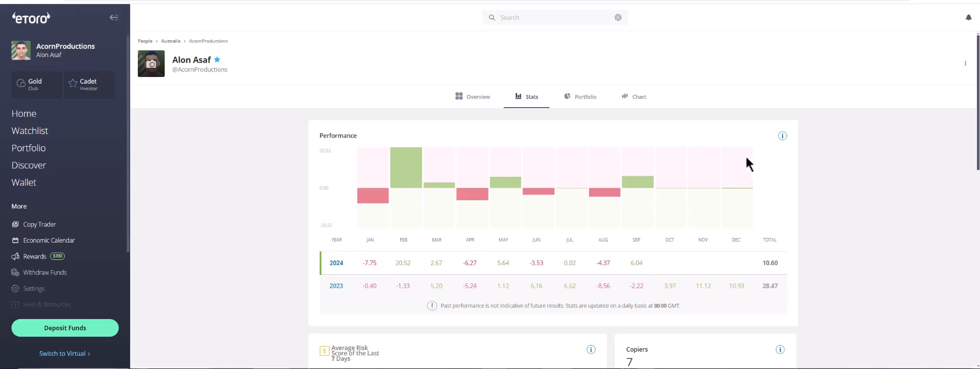
mouse_move(742, 163)
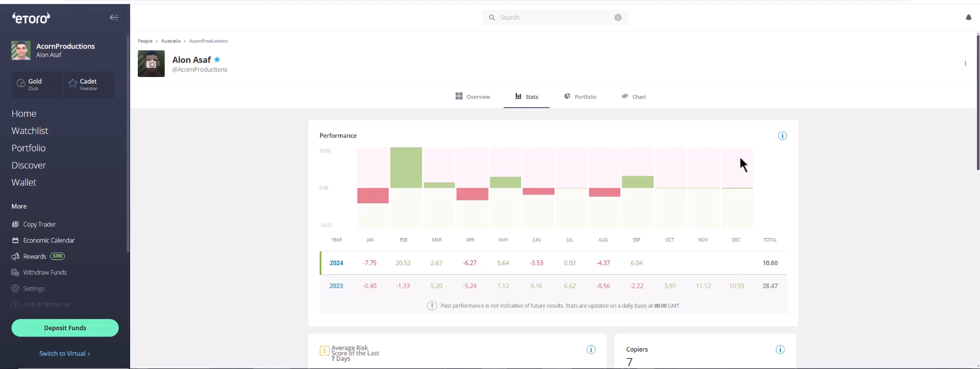
mouse_move(742, 164)
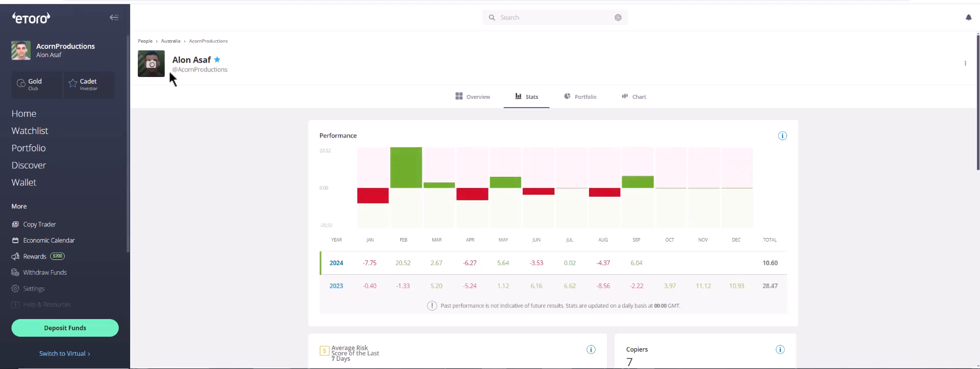
mouse_move(173, 79)
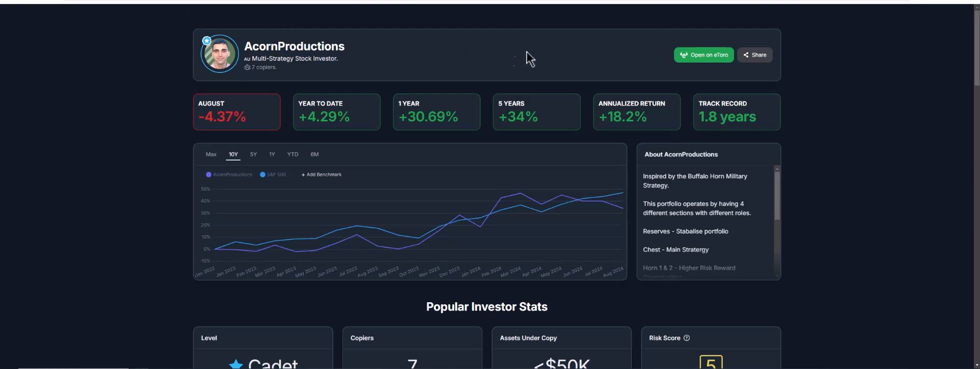
mouse_move(241, 253)
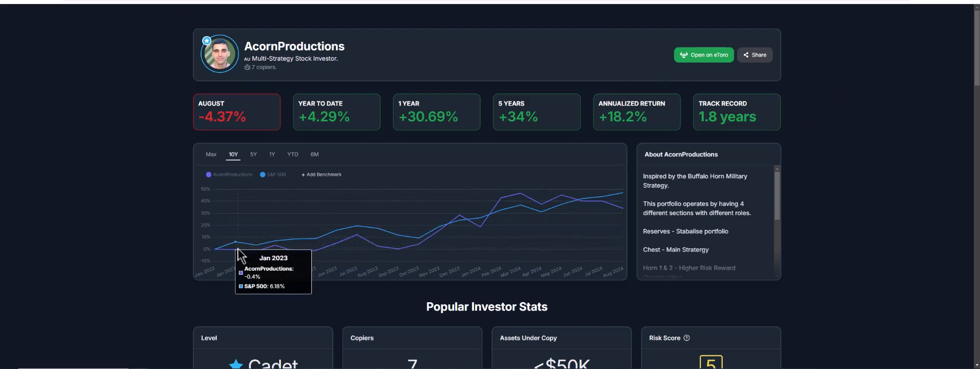
mouse_move(280, 260)
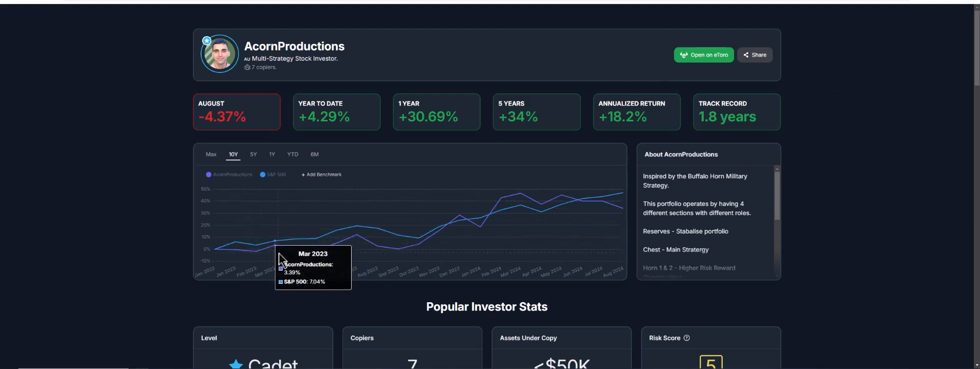
mouse_move(415, 240)
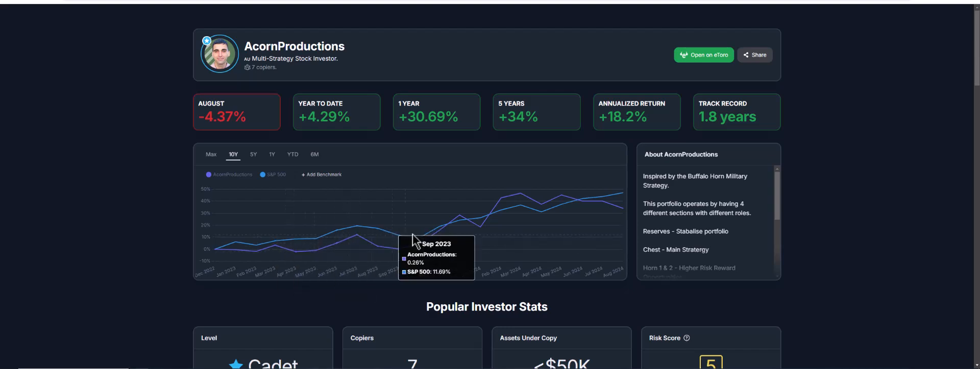
mouse_move(533, 206)
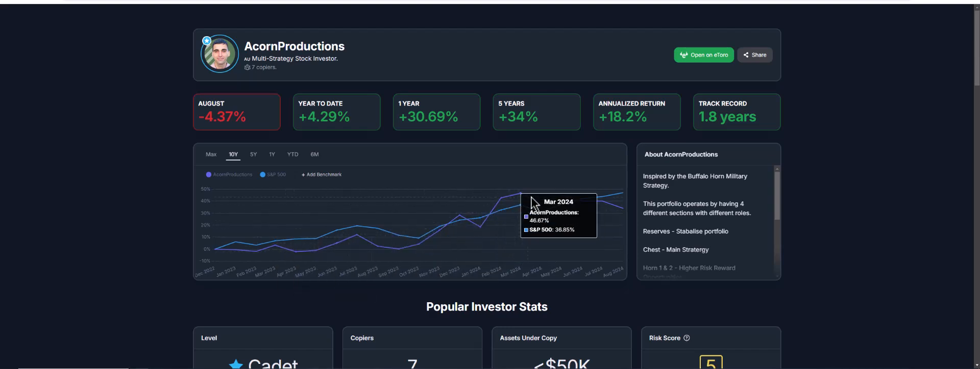
mouse_move(645, 209)
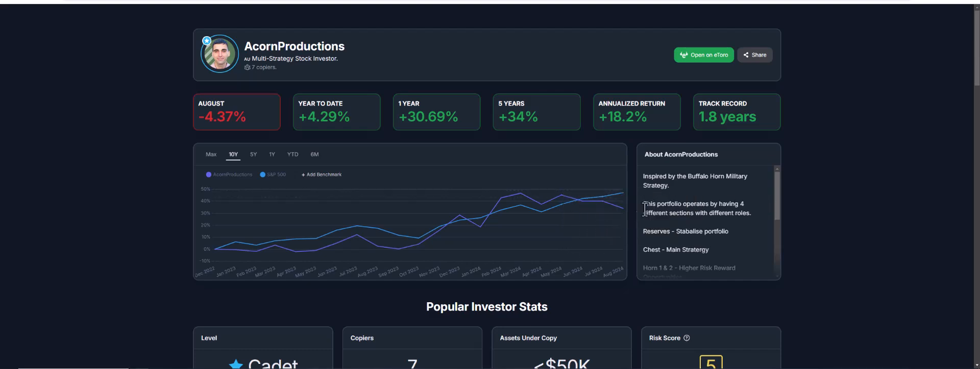
mouse_move(861, 163)
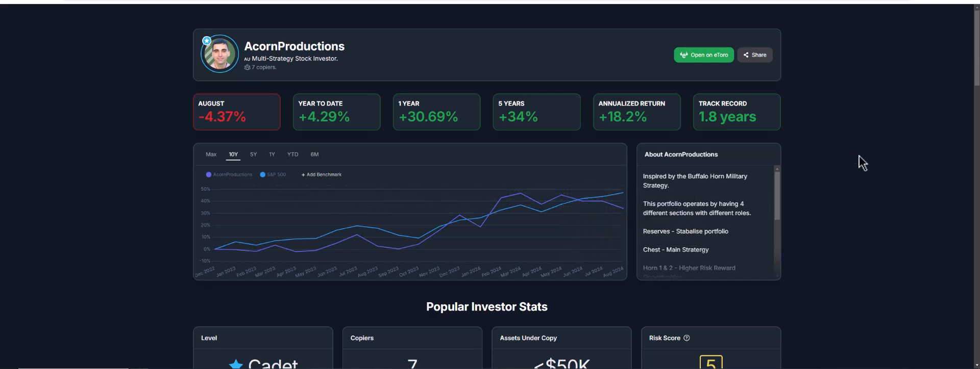
mouse_move(852, 190)
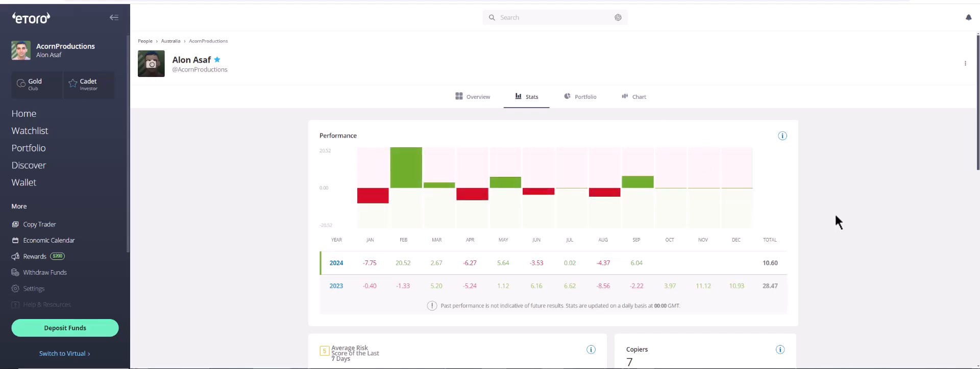
Show the Portfolio holdings list from AAPL down to DOT with allocations and gains
click(584, 97)
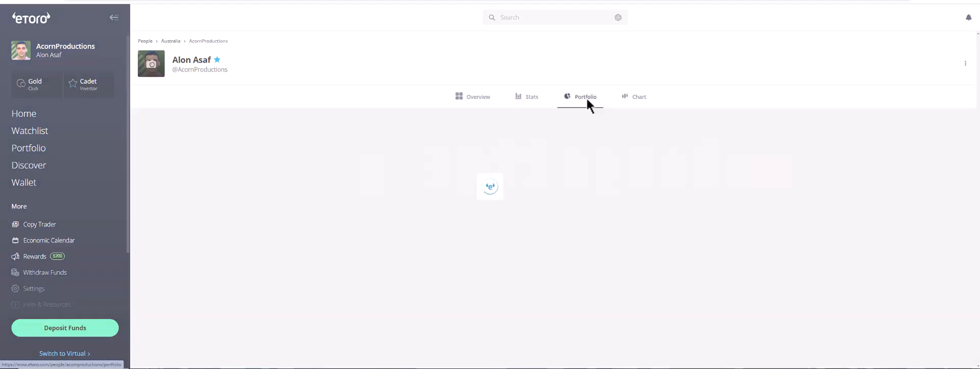
click(584, 97)
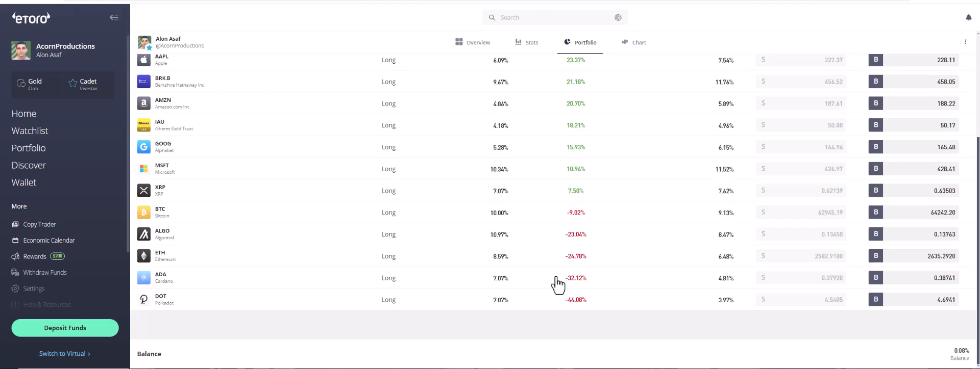
mouse_move(519, 50)
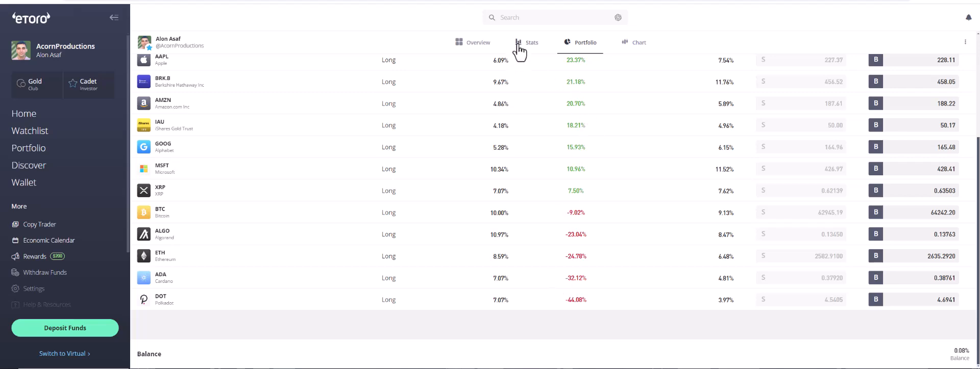
click(530, 42)
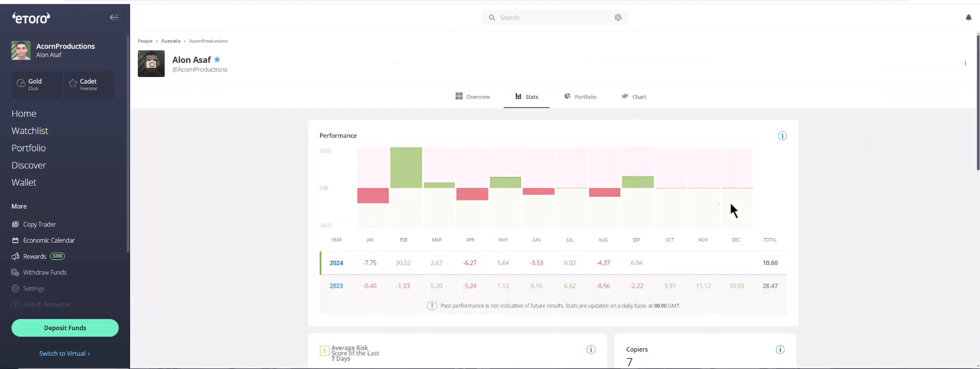
mouse_move(469, 194)
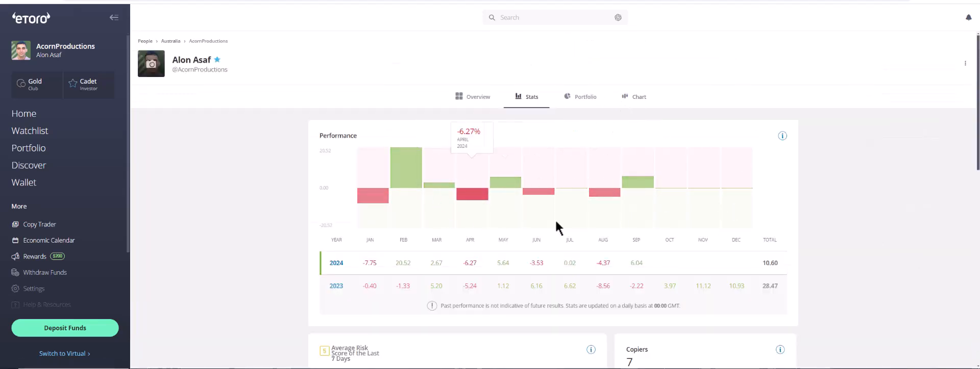
mouse_move(906, 230)
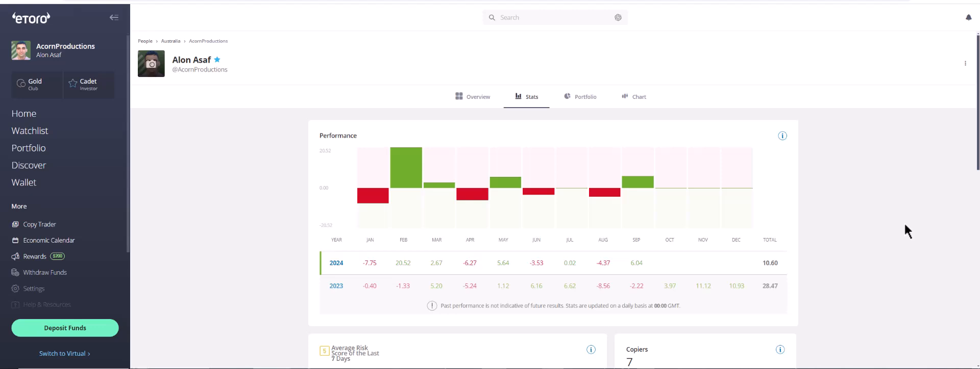
mouse_move(764, 264)
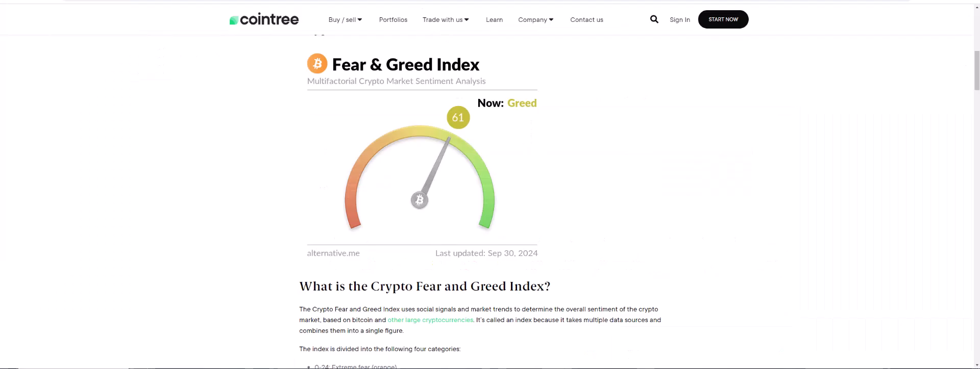
mouse_move(457, 100)
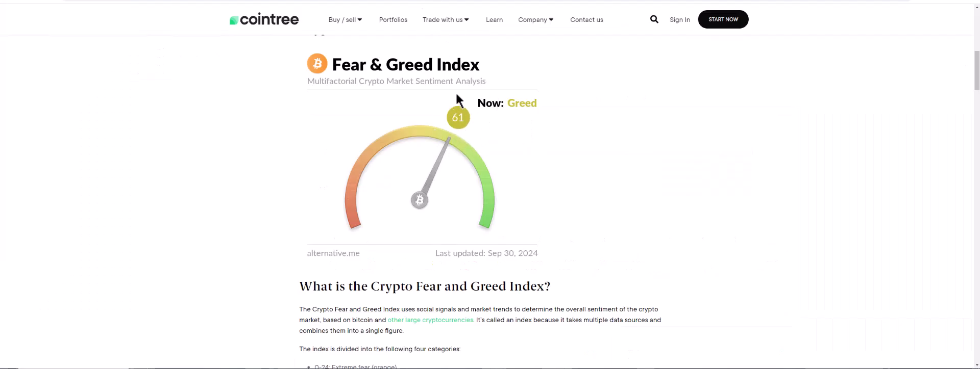
mouse_move(705, 176)
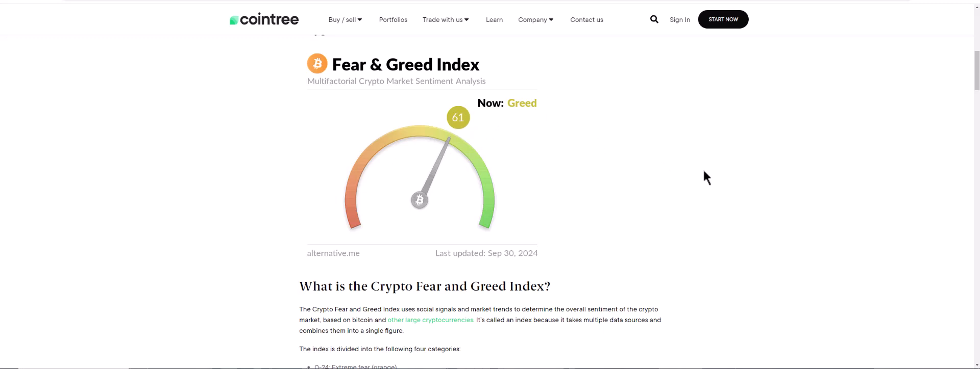
mouse_move(694, 160)
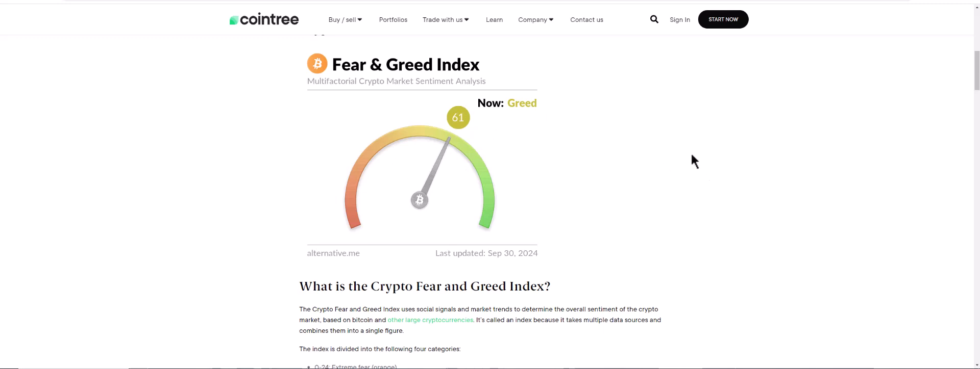
mouse_move(678, 155)
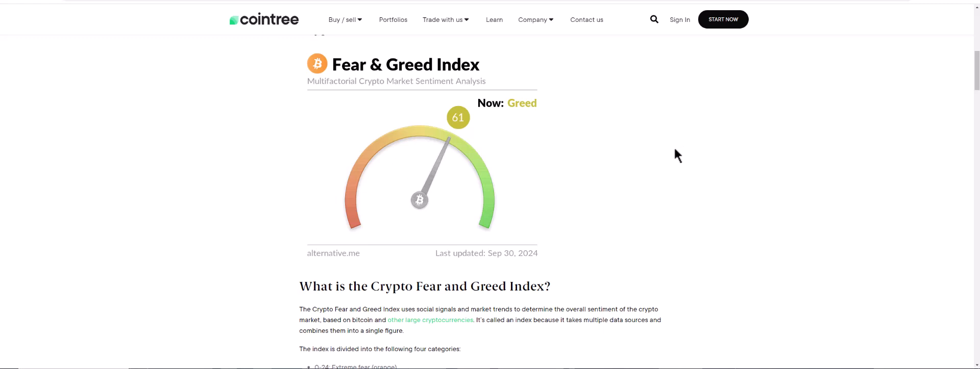
mouse_move(676, 156)
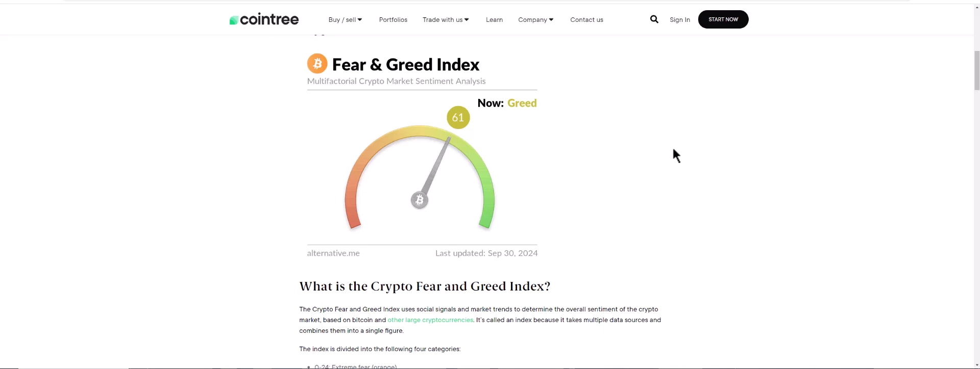
mouse_move(62, 13)
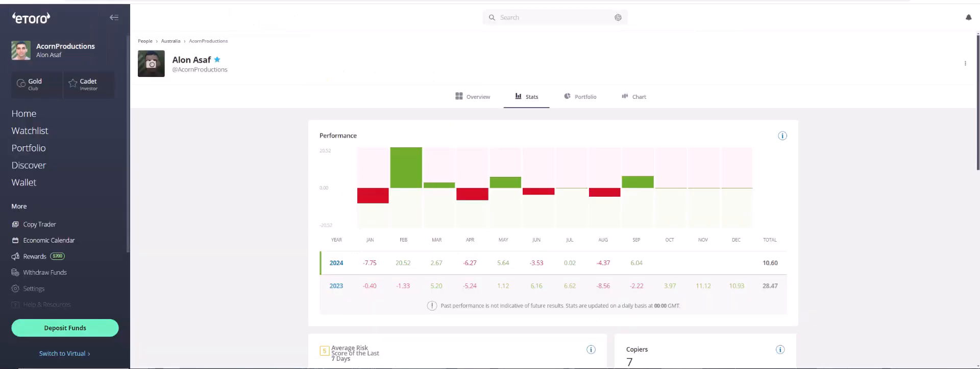
mouse_move(528, 191)
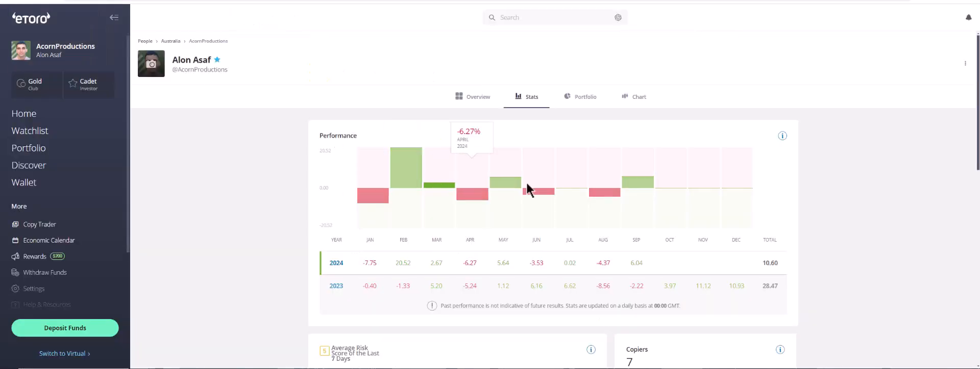
mouse_move(878, 290)
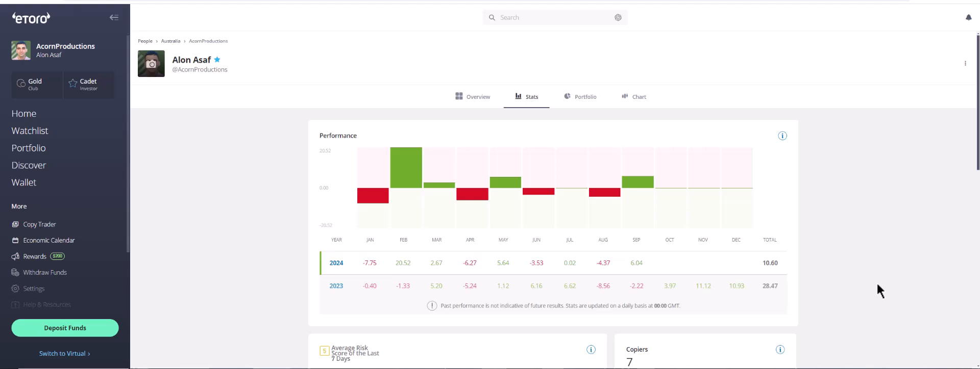
Bring up the investor's portfolio of 14 holdings sorted by profit or loss percentage
click(580, 97)
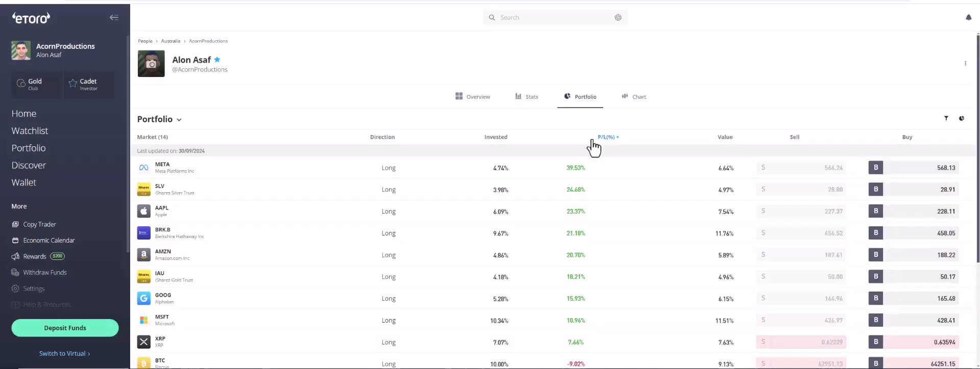
Scroll through the remaining portfolio holdings
scroll(down, 3)
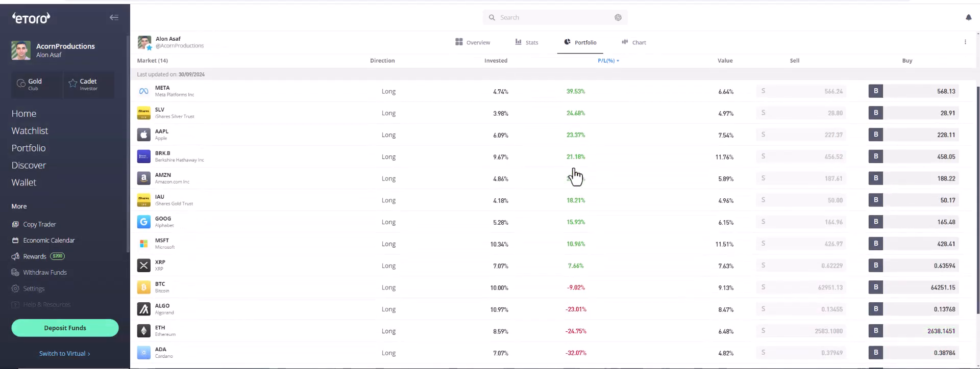
scroll(down, 3)
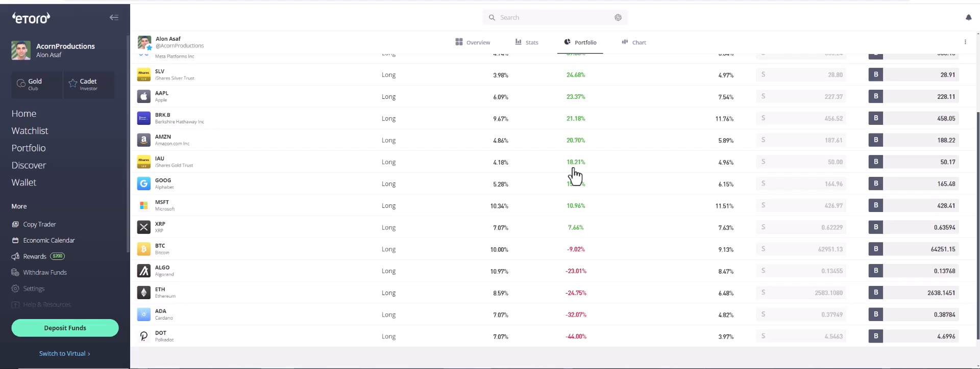
mouse_move(236, 270)
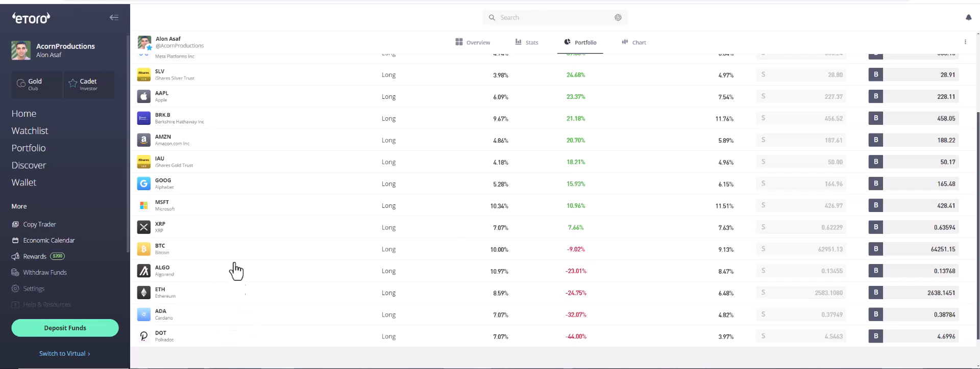
mouse_move(232, 318)
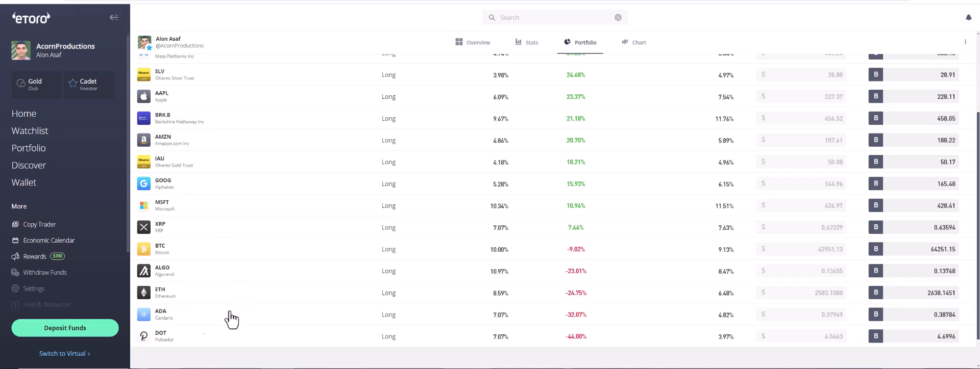
mouse_move(363, 316)
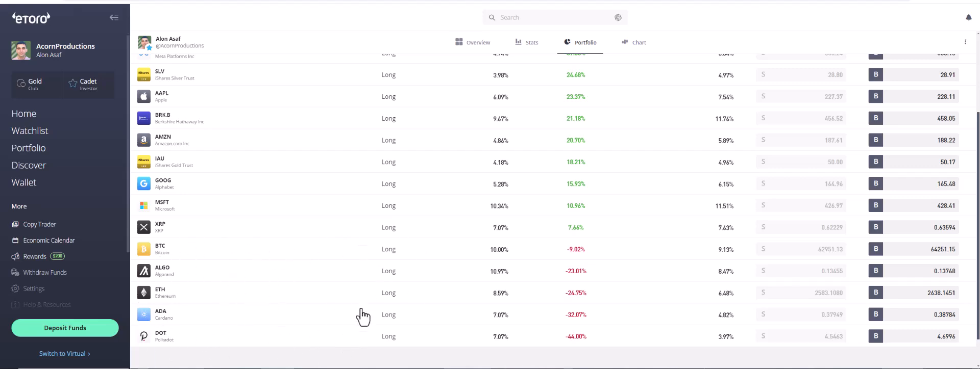
mouse_move(304, 355)
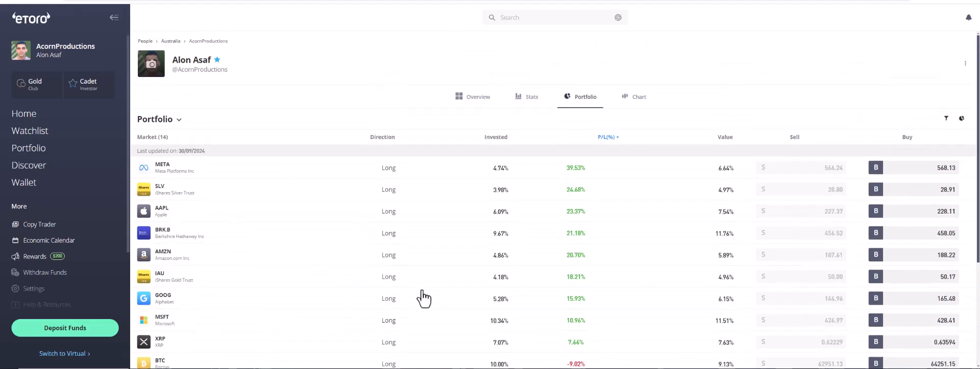
mouse_move(419, 294)
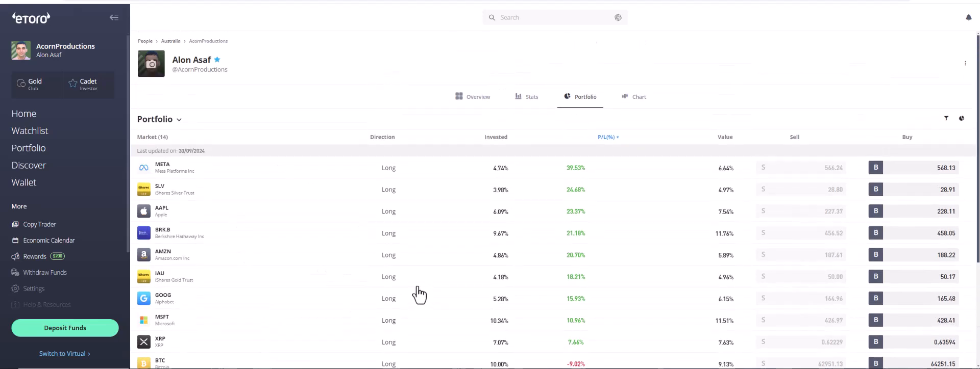
mouse_move(417, 289)
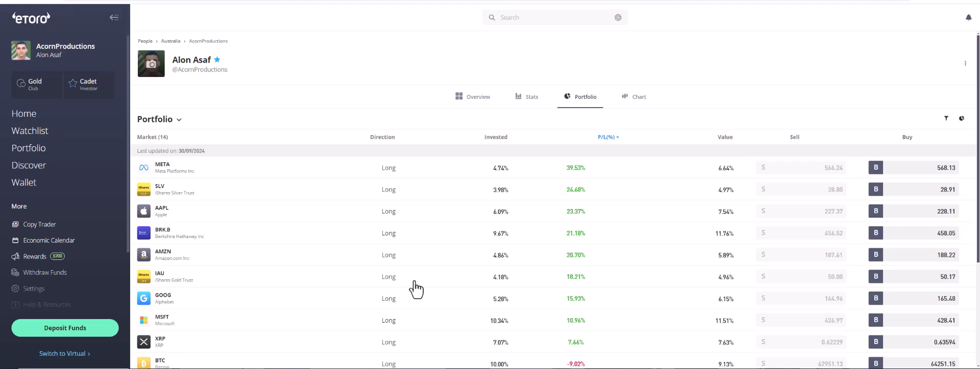
mouse_move(73, 140)
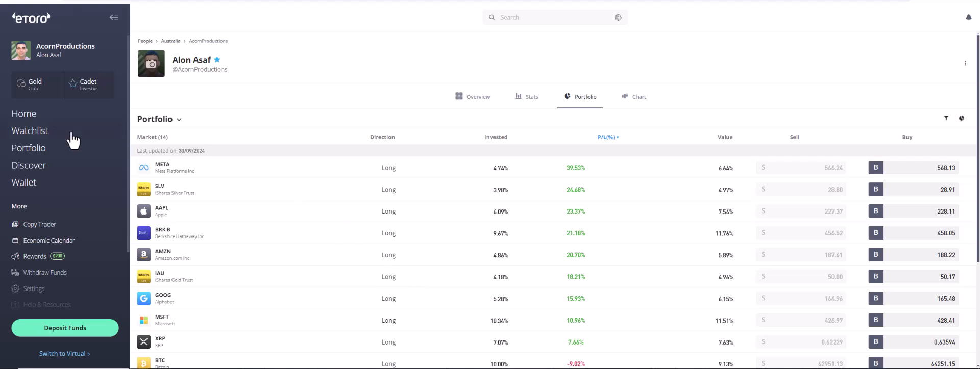
mouse_move(30, 131)
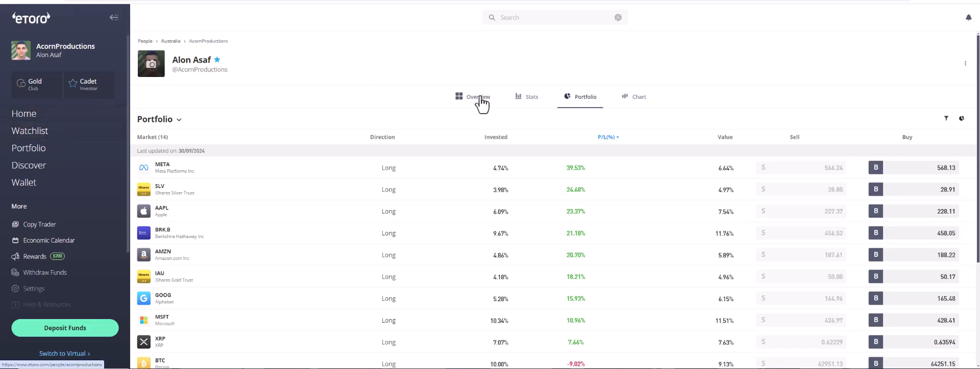
Show the Overview section with performance chart, returns, risk score, bio and top traded assets
click(477, 97)
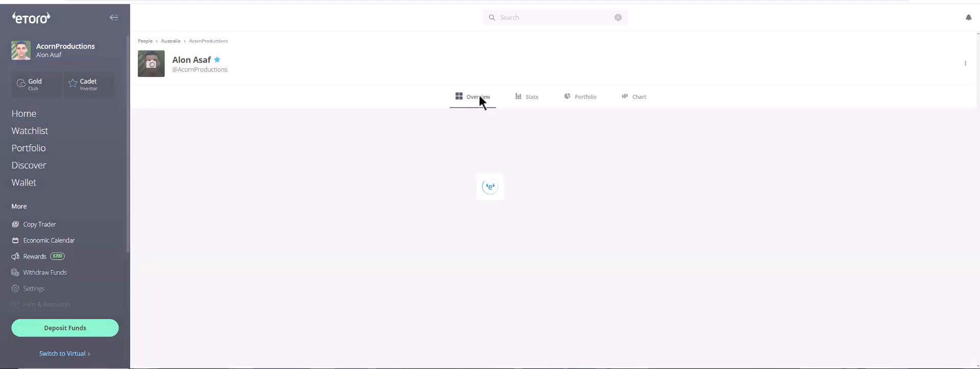
click(478, 97)
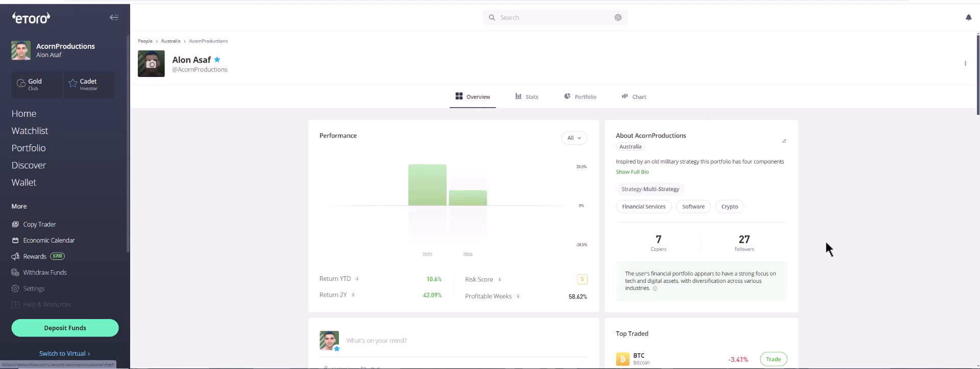
scroll(down, 3)
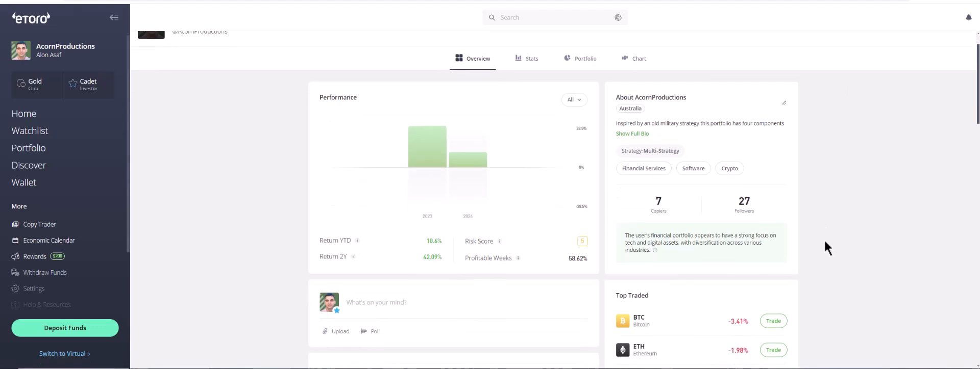